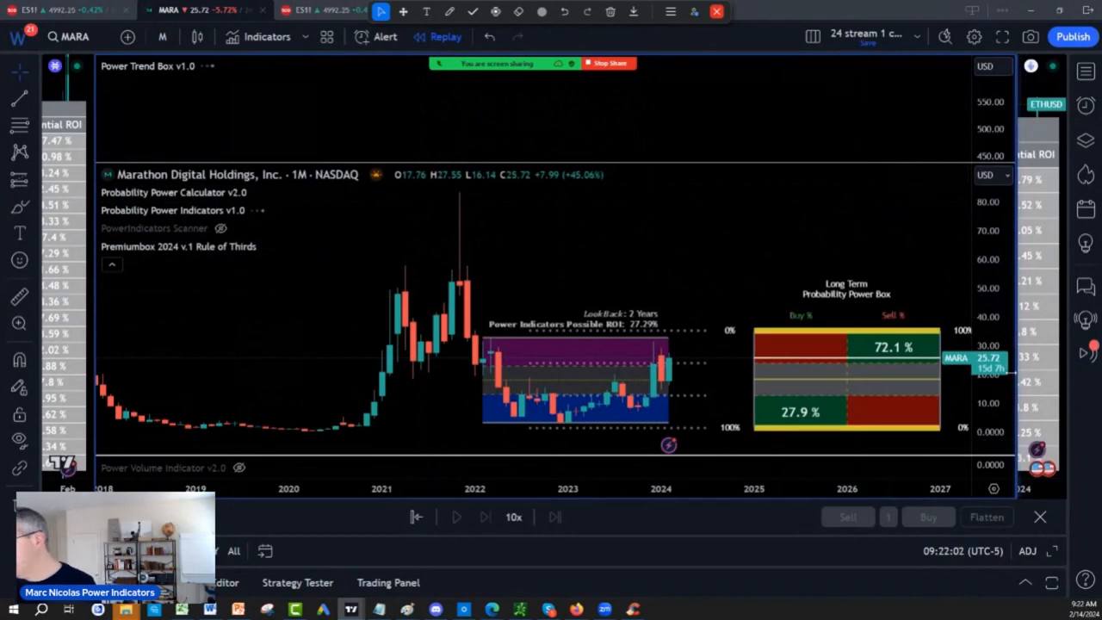
pyautogui.moveTo(812, 344)
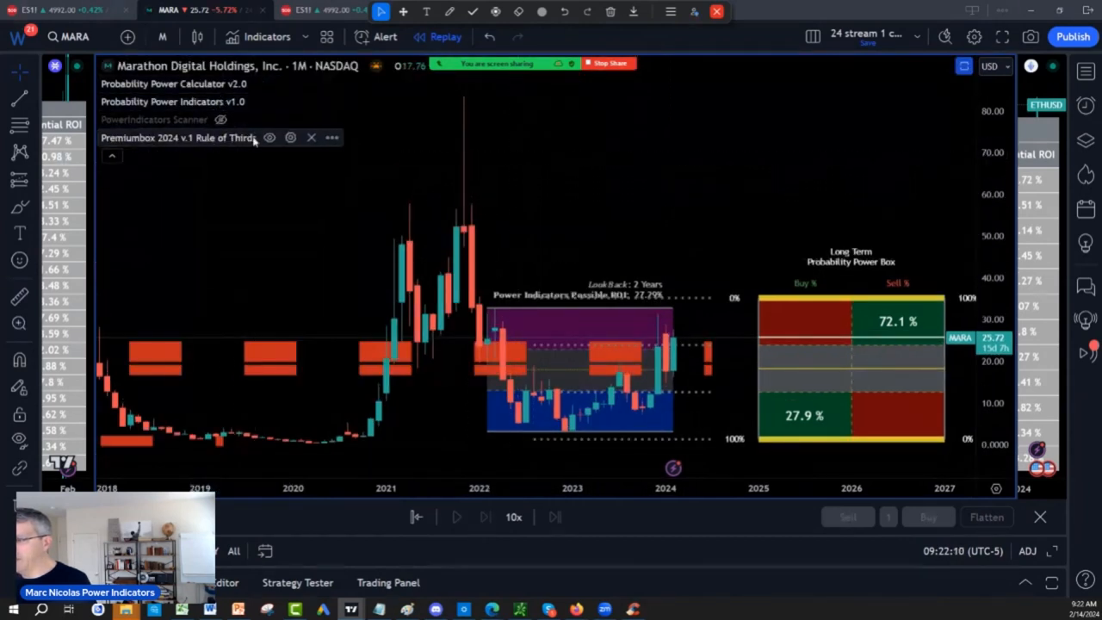
# Set the Rule of Thirds 'On Monthly Charts' lookback to All time and apply it.
pyautogui.click(289, 138)
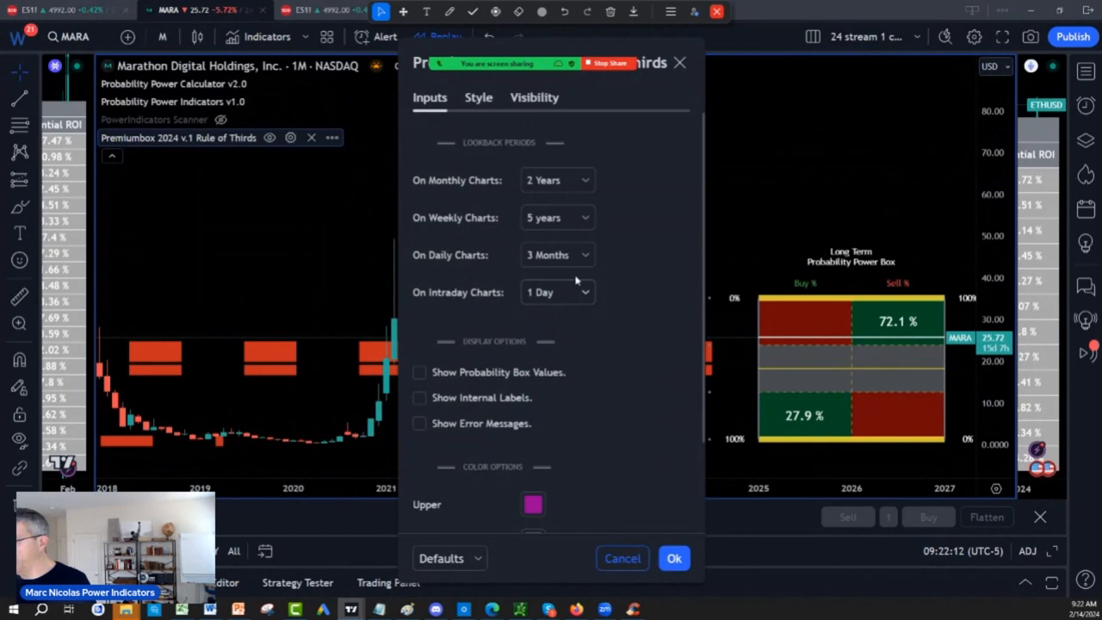
pyautogui.click(558, 181)
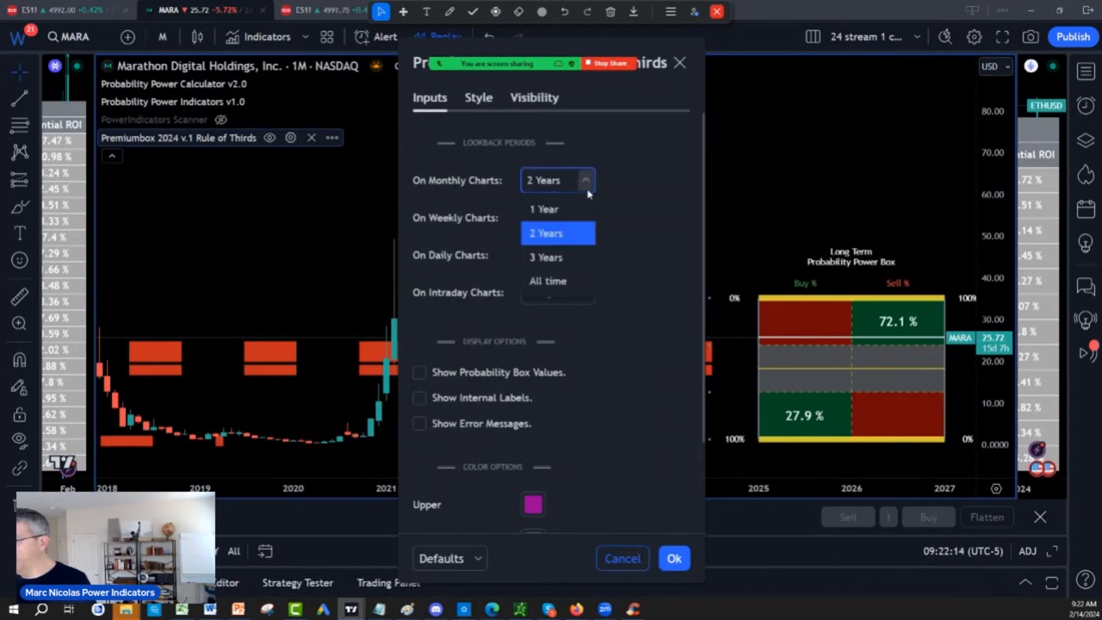
pyautogui.click(547, 281)
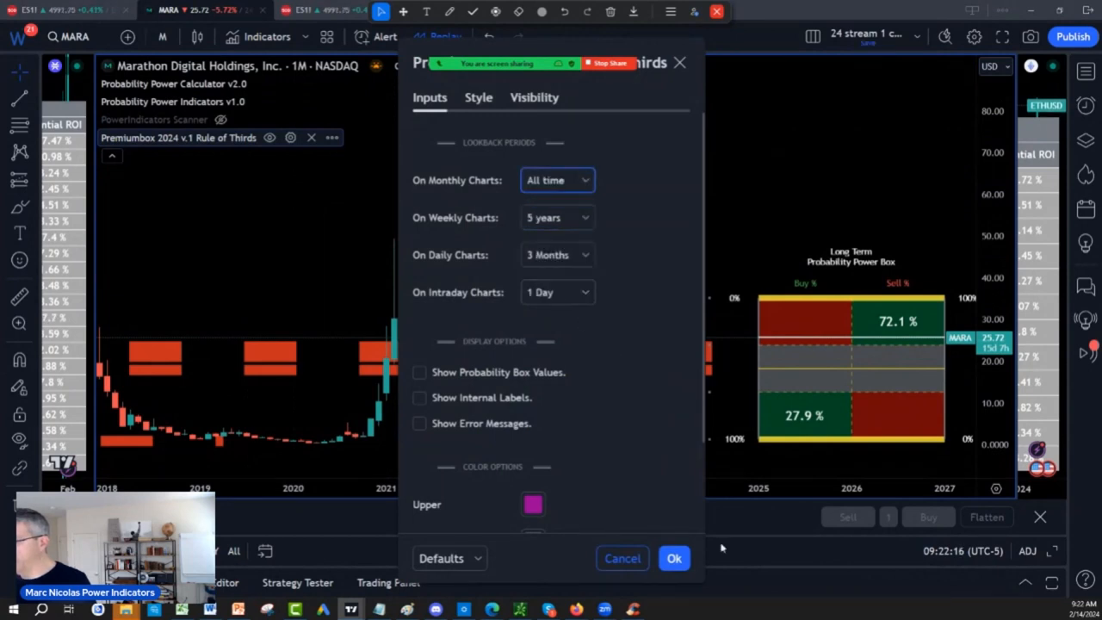
pyautogui.click(675, 558)
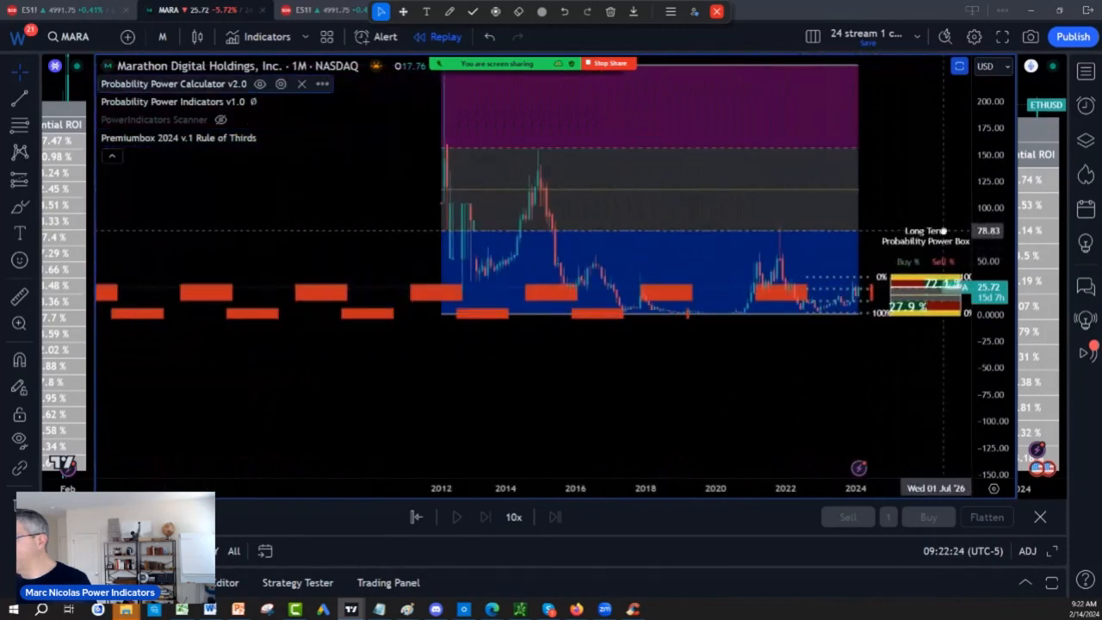
pyautogui.moveTo(835, 72)
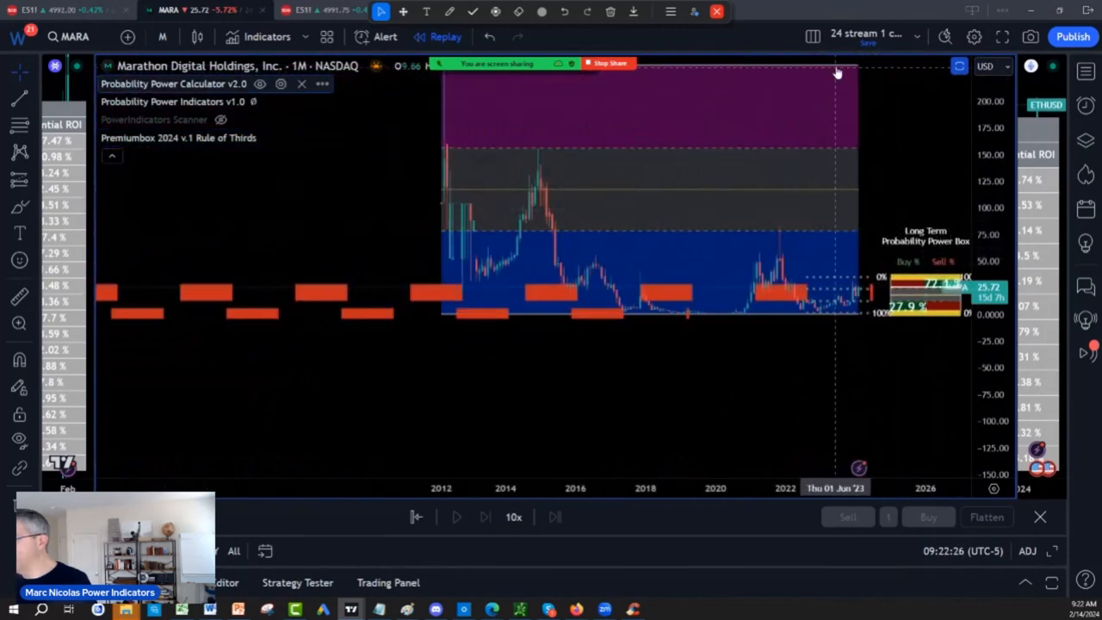
pyautogui.moveTo(575, 214)
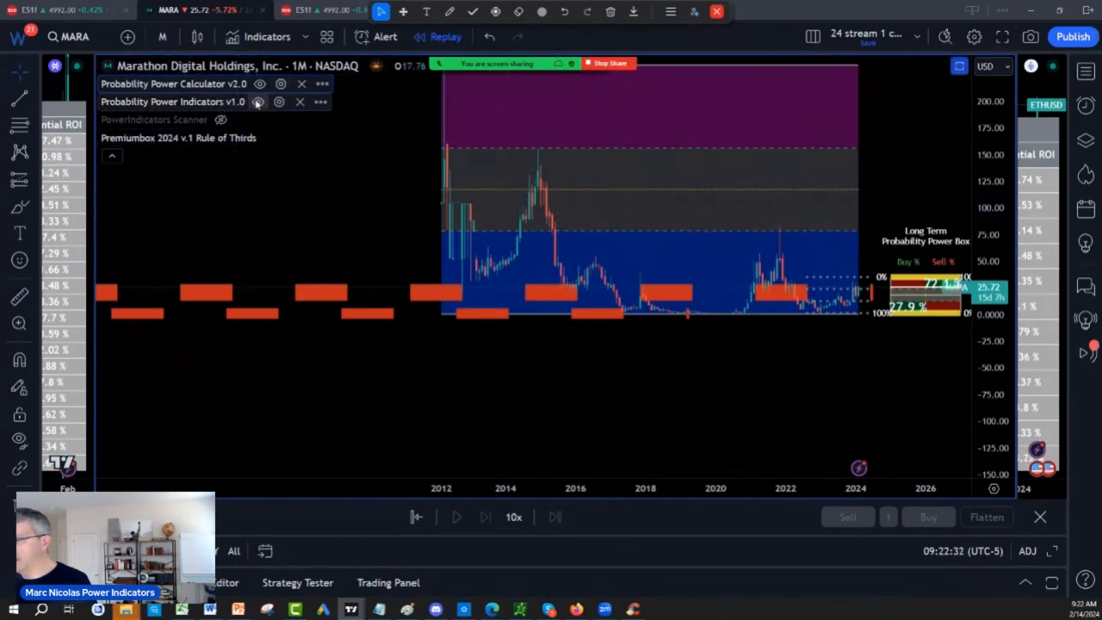
# Reopen the Rule of Thirds settings and choose a 3 Years monthly lookback.
pyautogui.click(289, 137)
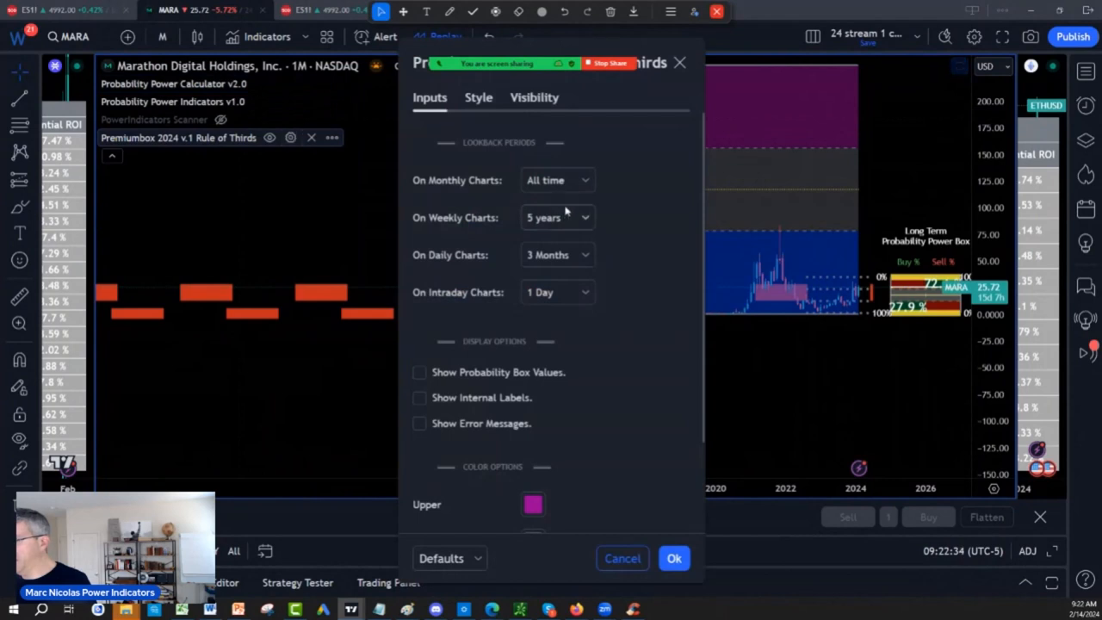
pyautogui.click(557, 217)
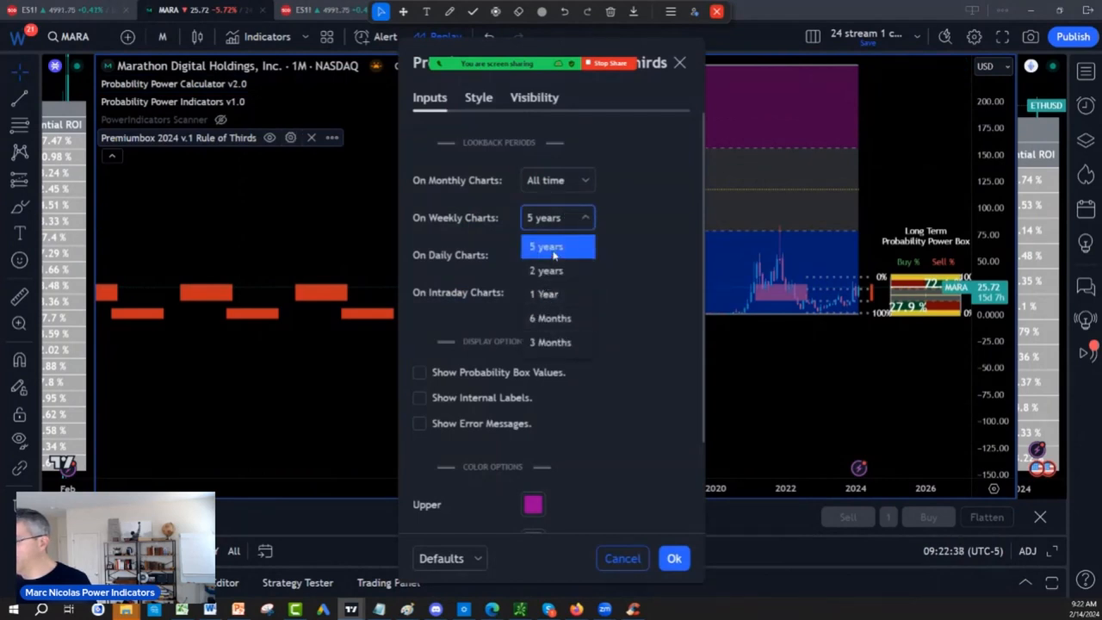
pyautogui.click(557, 180)
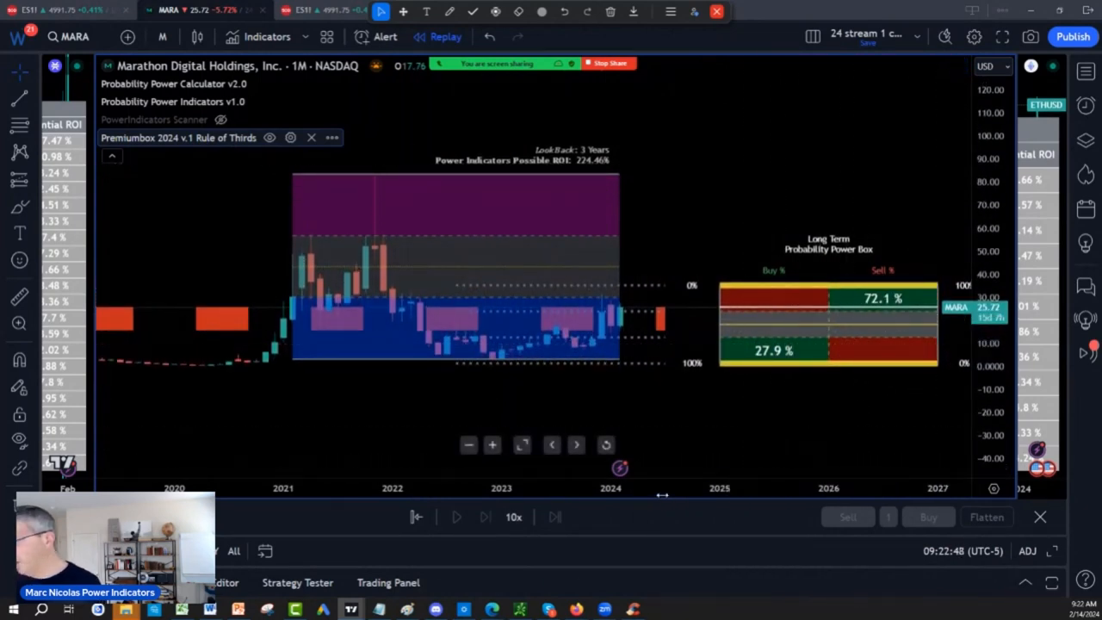
pyautogui.moveTo(675, 337)
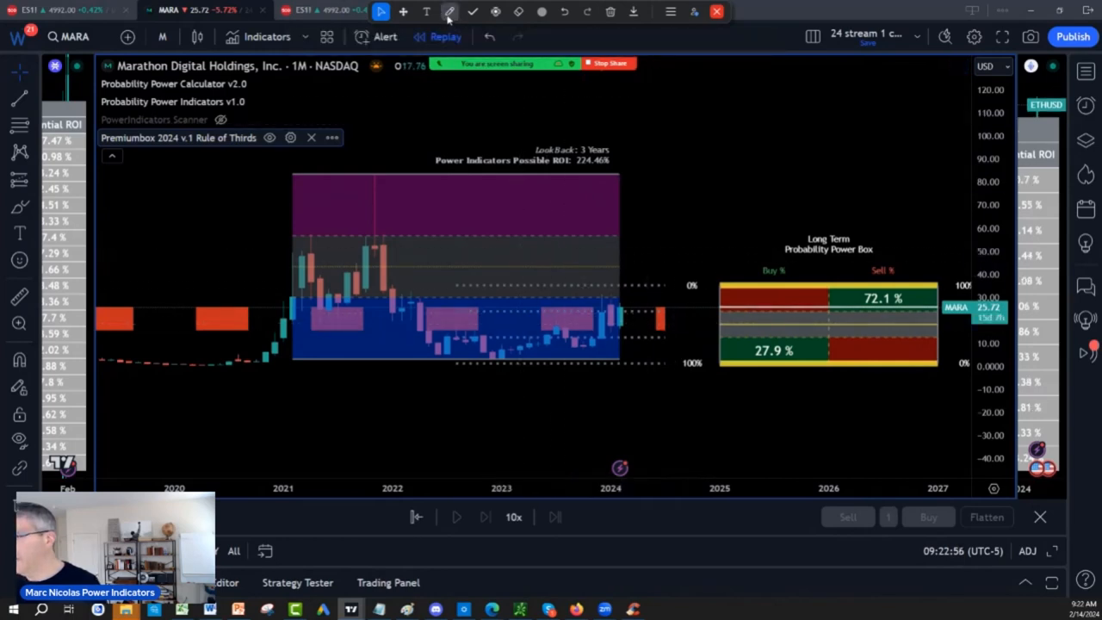
# Choose the Brush tool for a freehand mark near MARA's current price zone.
pyautogui.click(447, 12)
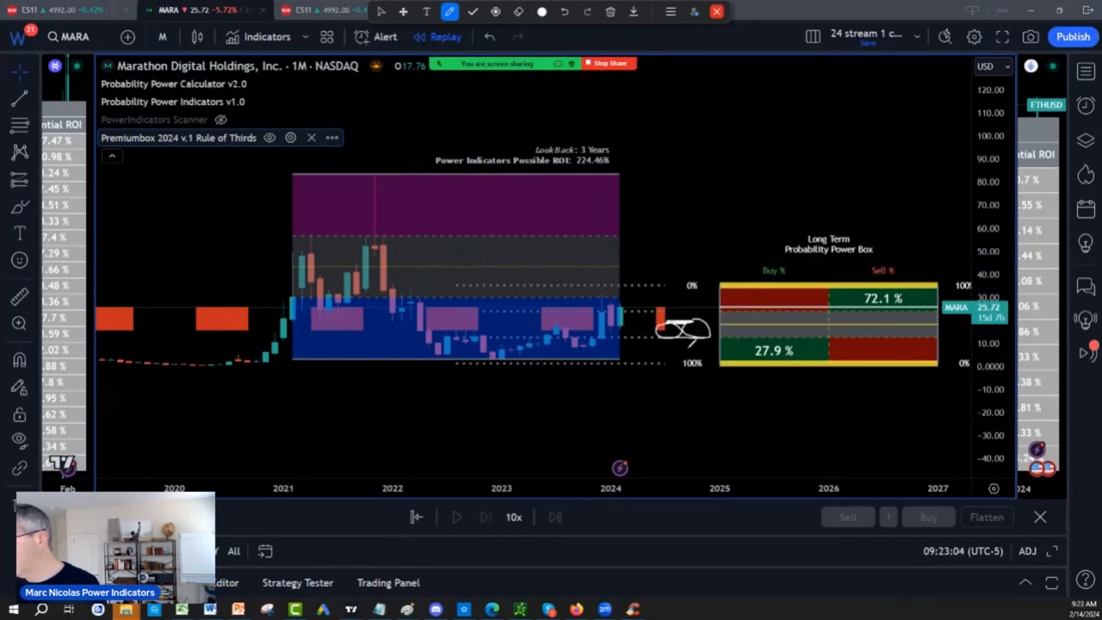
pyautogui.moveTo(633, 331)
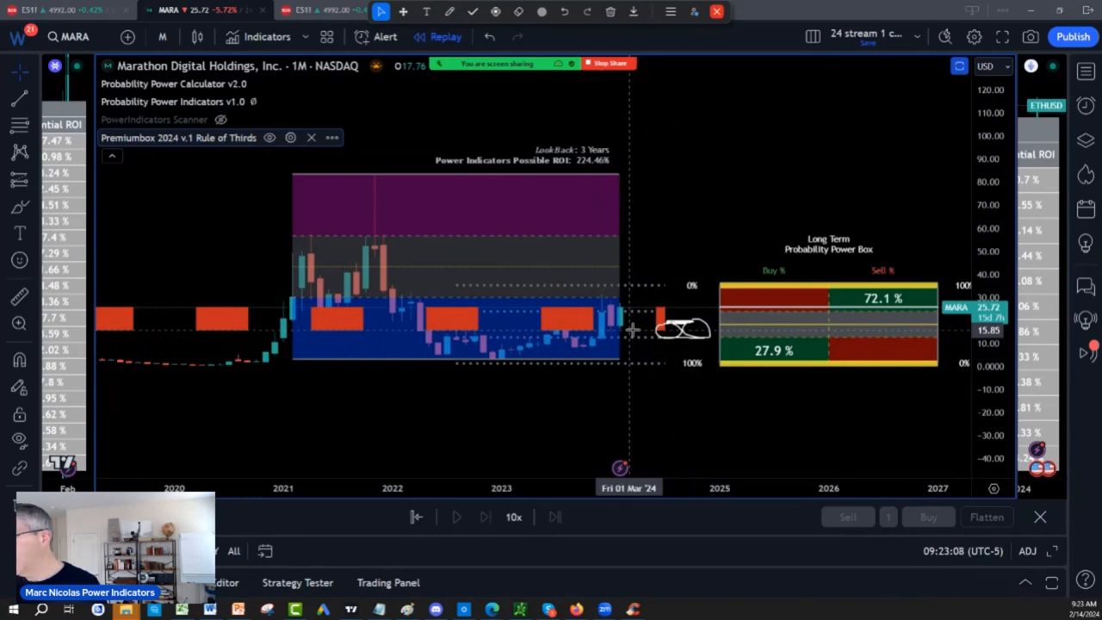
pyautogui.moveTo(633, 334)
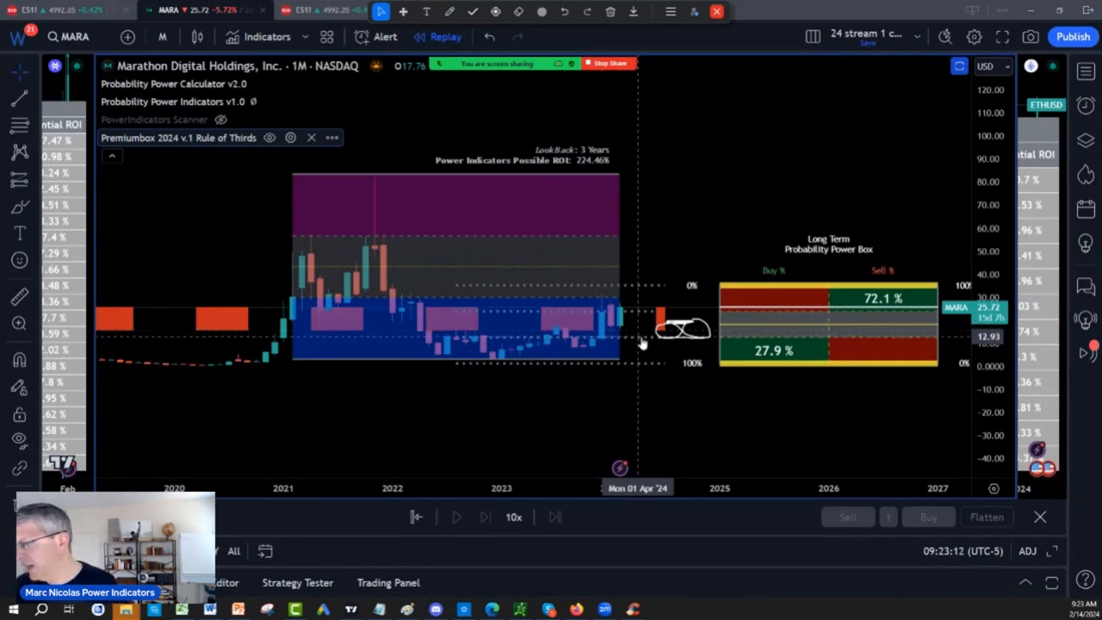
pyautogui.moveTo(620, 331)
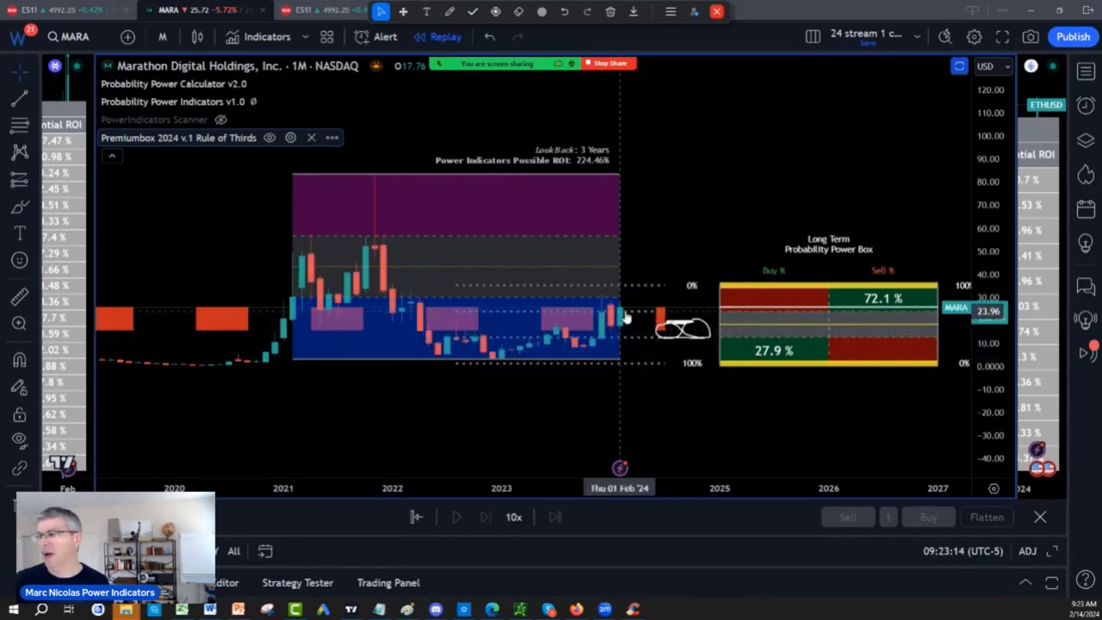
pyautogui.moveTo(895, 348)
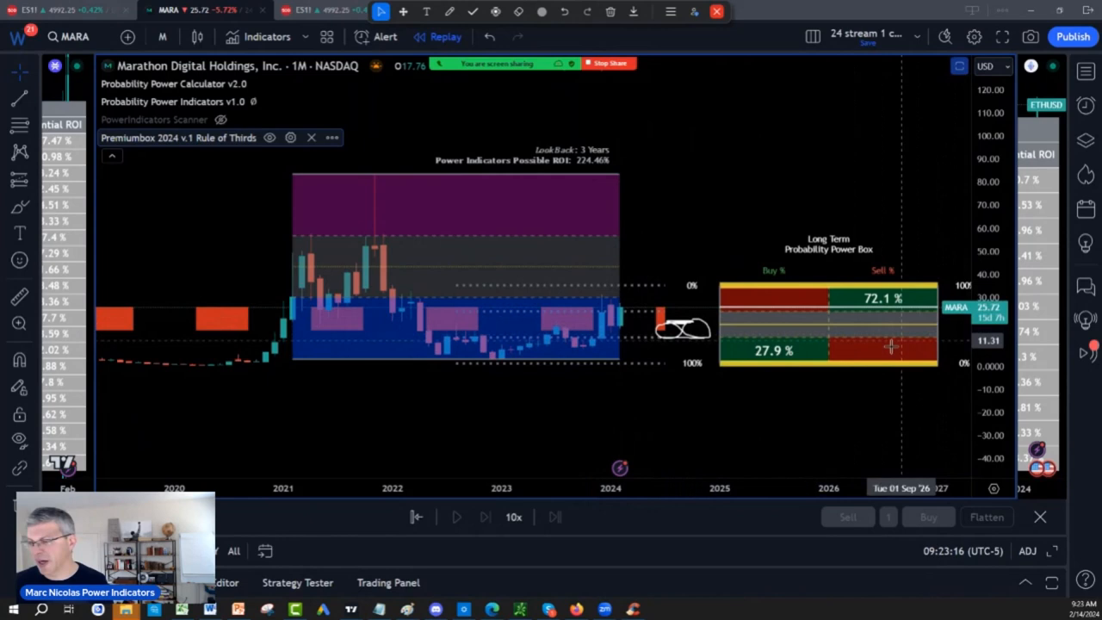
pyautogui.moveTo(675, 330)
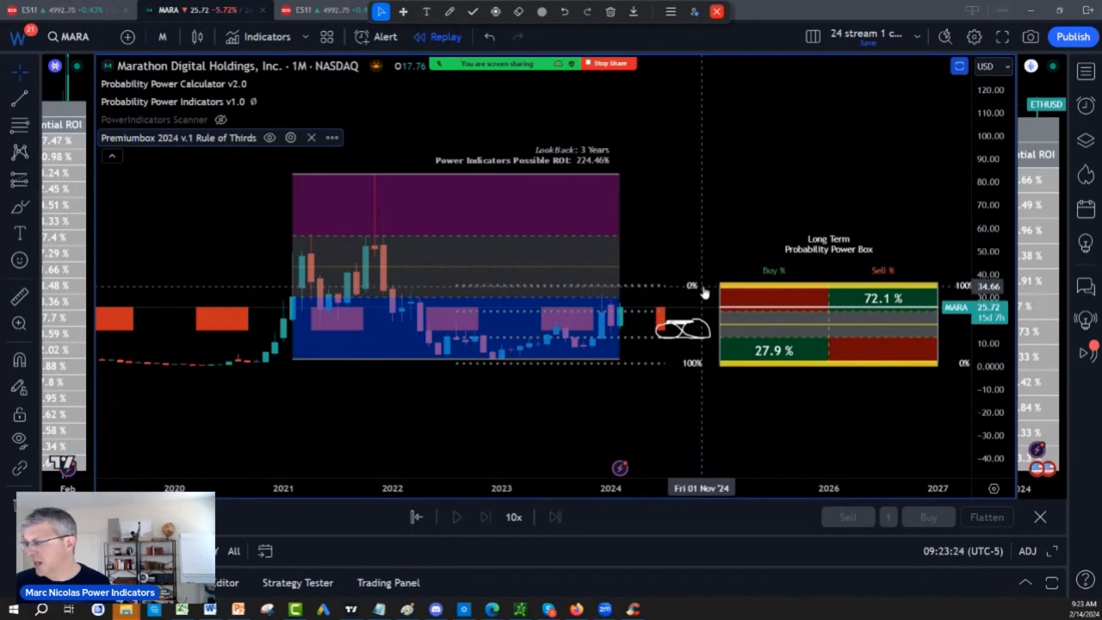
pyautogui.moveTo(710, 286)
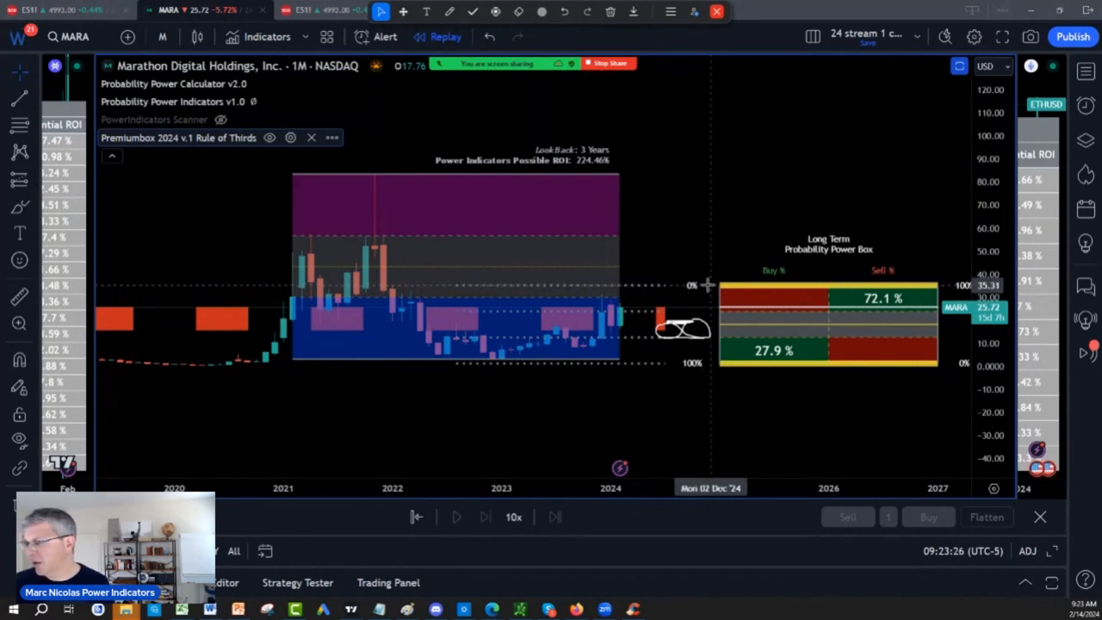
pyautogui.moveTo(699, 231)
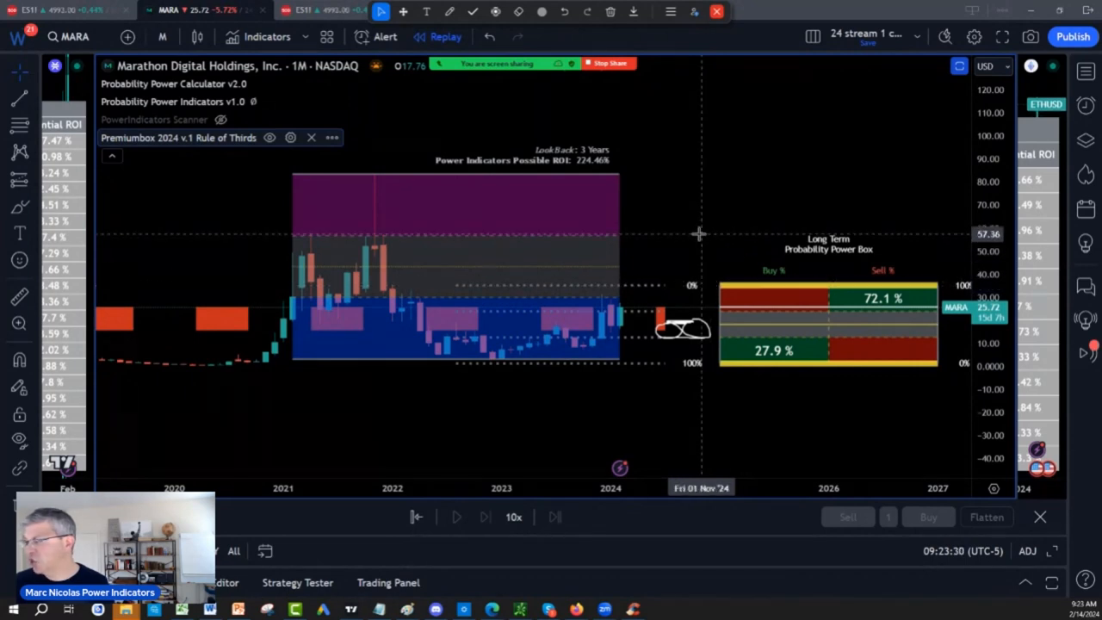
pyautogui.click(448, 11)
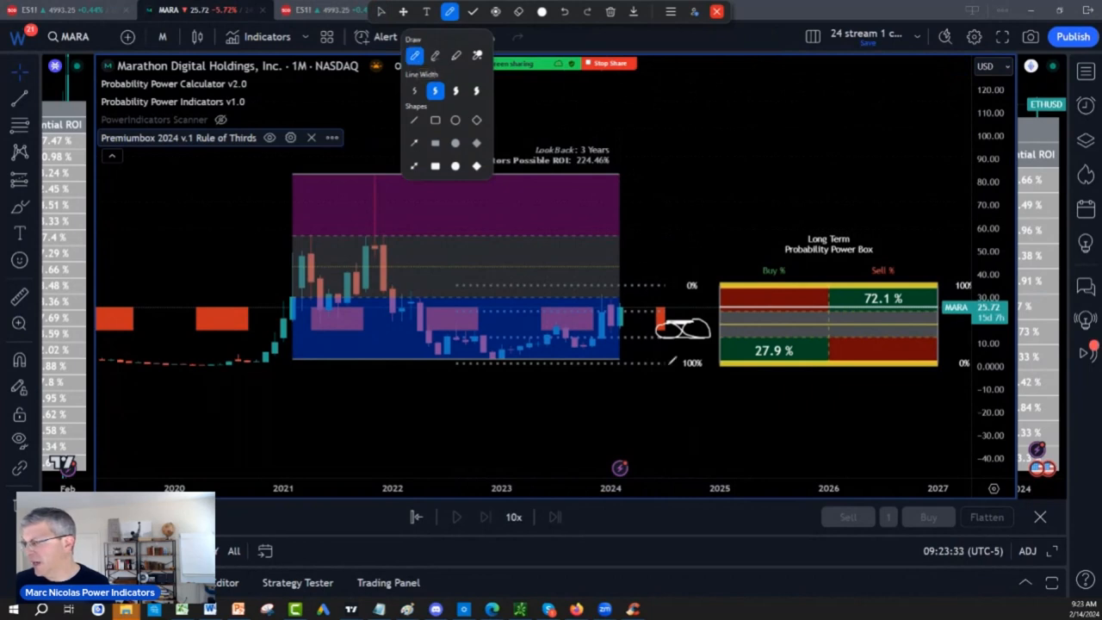